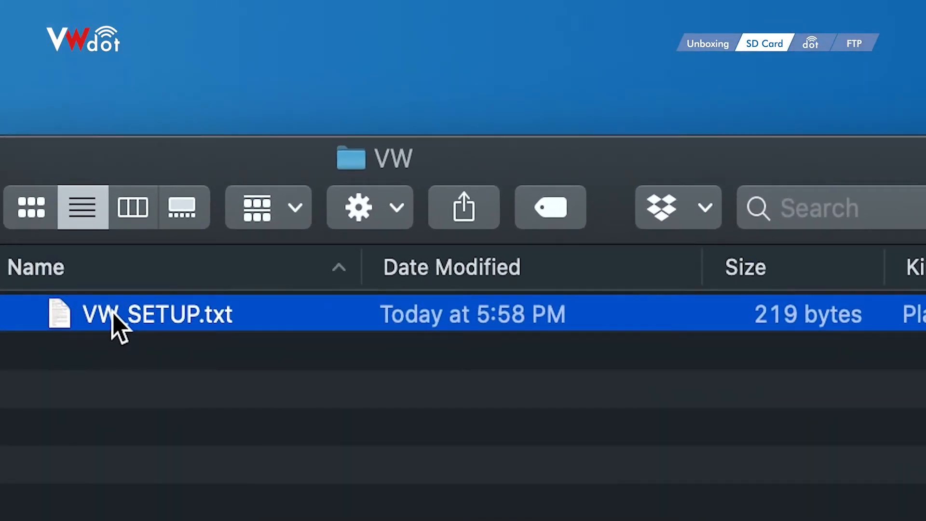
Open VW_SETUP.txt from the VW folder in TextEdit.
double_click(156, 314)
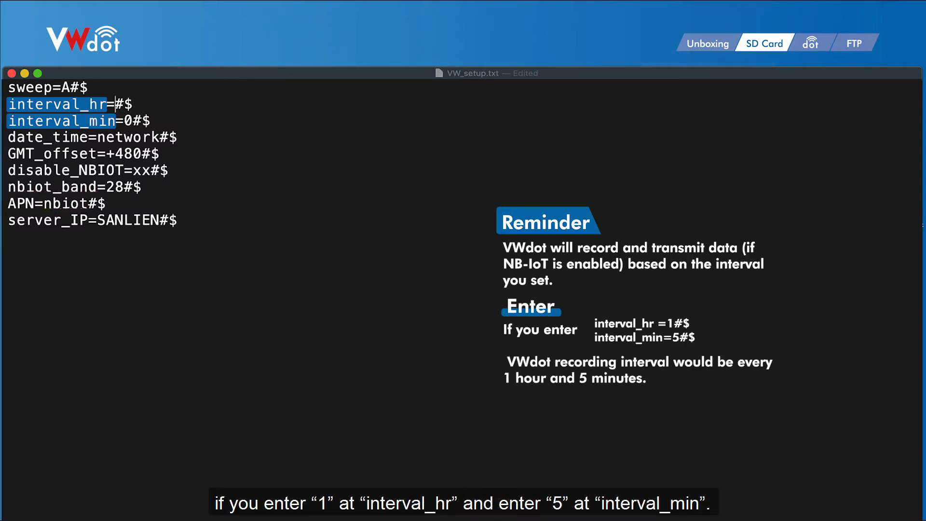
Set interval_hr to 1 and replace interval_min's 0 with 5.
text(1)
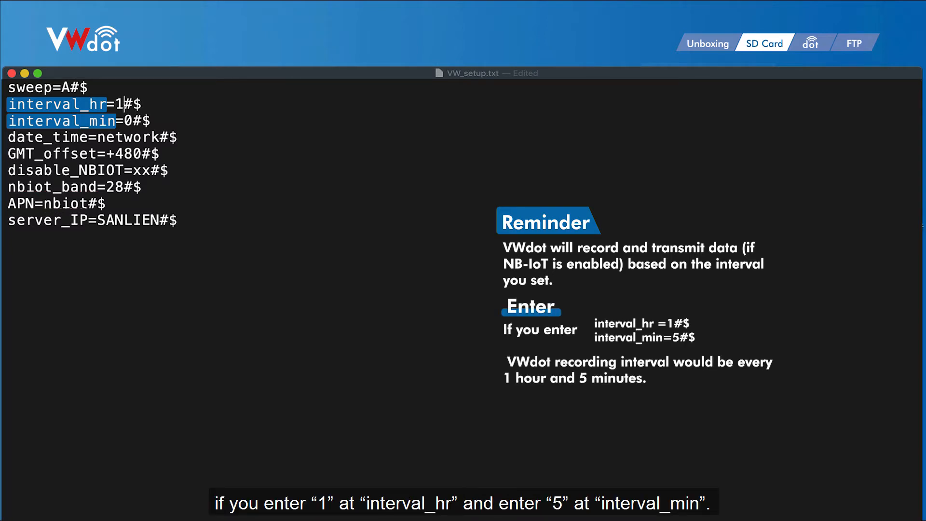
key(backspace)
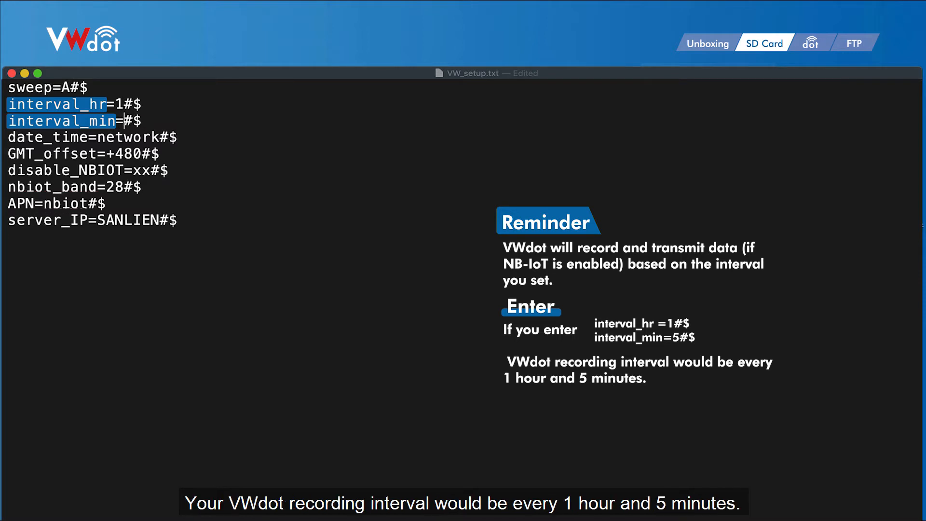
text(5)
click(92, 137)
text(m)
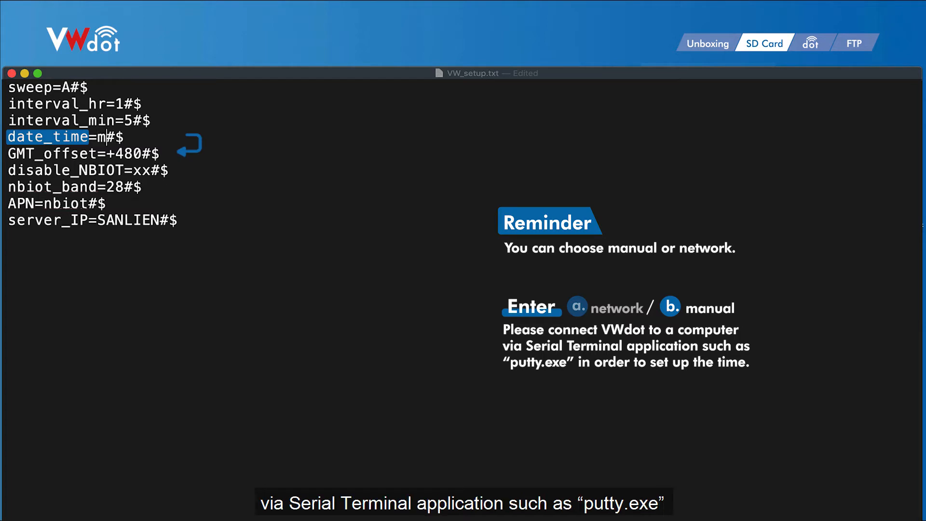
Change date_time from network to manual.
text(anual)
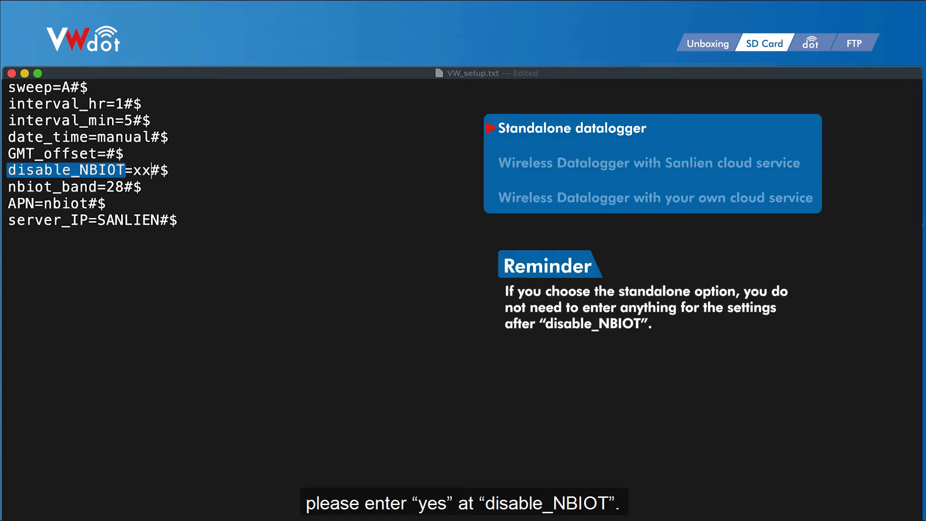
Set disable_NBIOT to yes for standalone datalogger use.
text(ye)
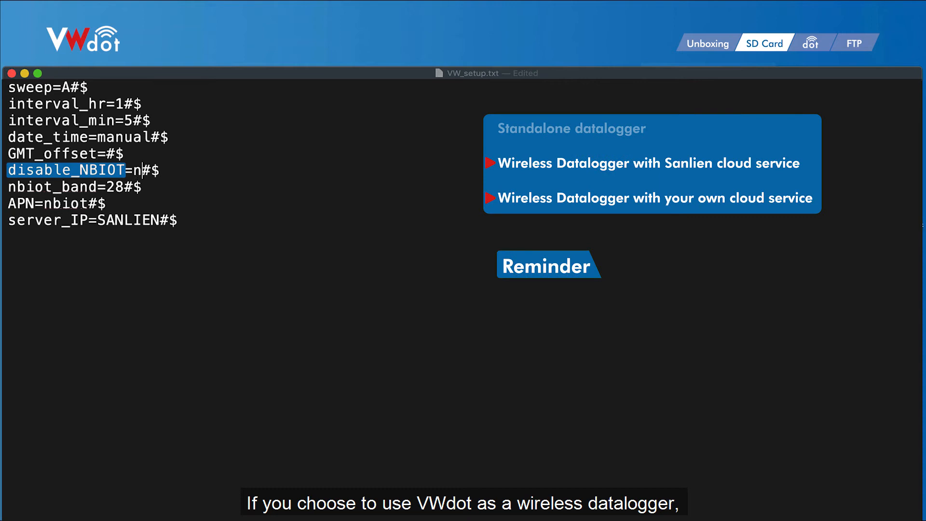
Set disable_NBIOT to no and date_time back to network for wireless use.
text(o)
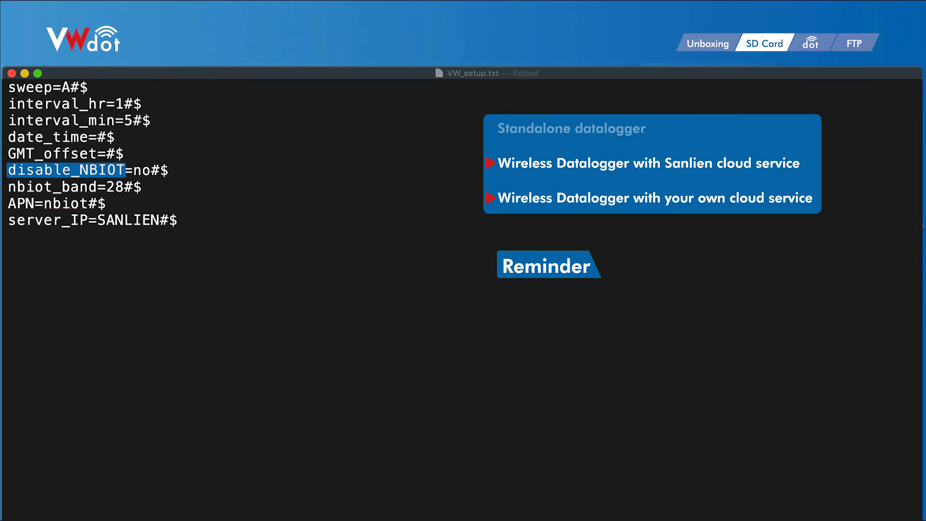
text(network)
click(66, 154)
text(+480)
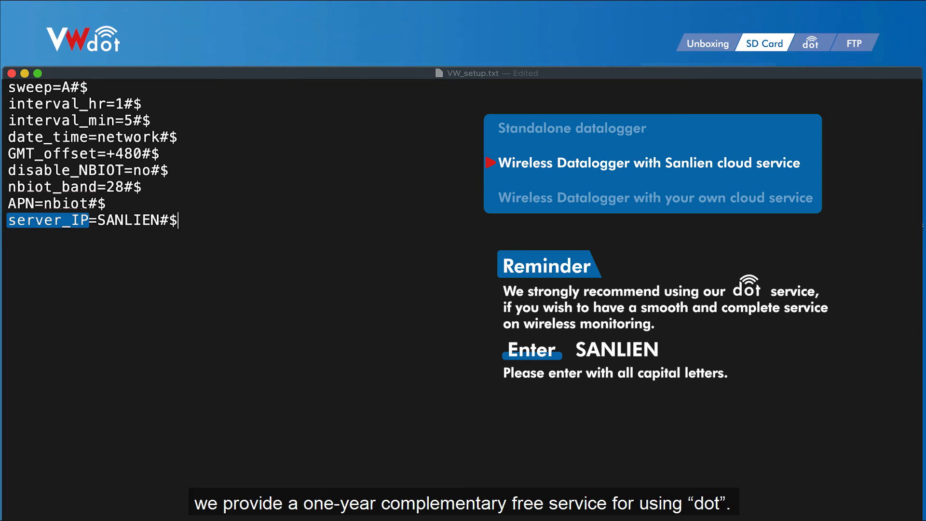
Start a new line below server_IP=SANLIEN#$ after restoring GMT_offset to +480.
key(Backspace)
text(io.adafruit.com)
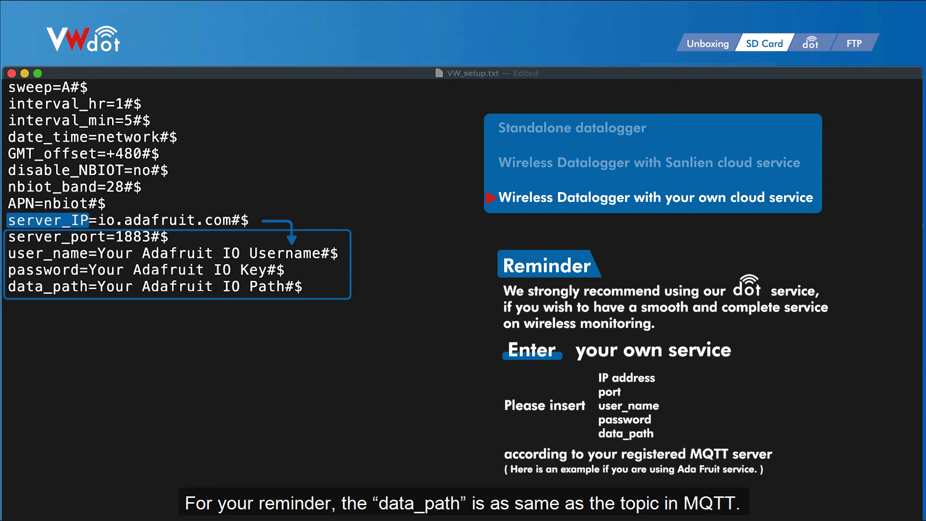
Place the cursor at the end of the added data_path line for the io.adafruit.com MQTT settings.
click(304, 287)
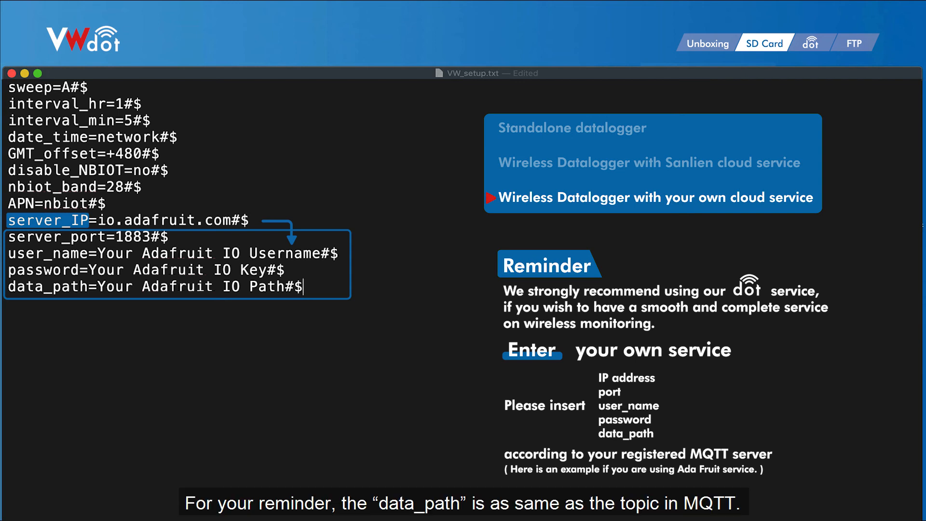